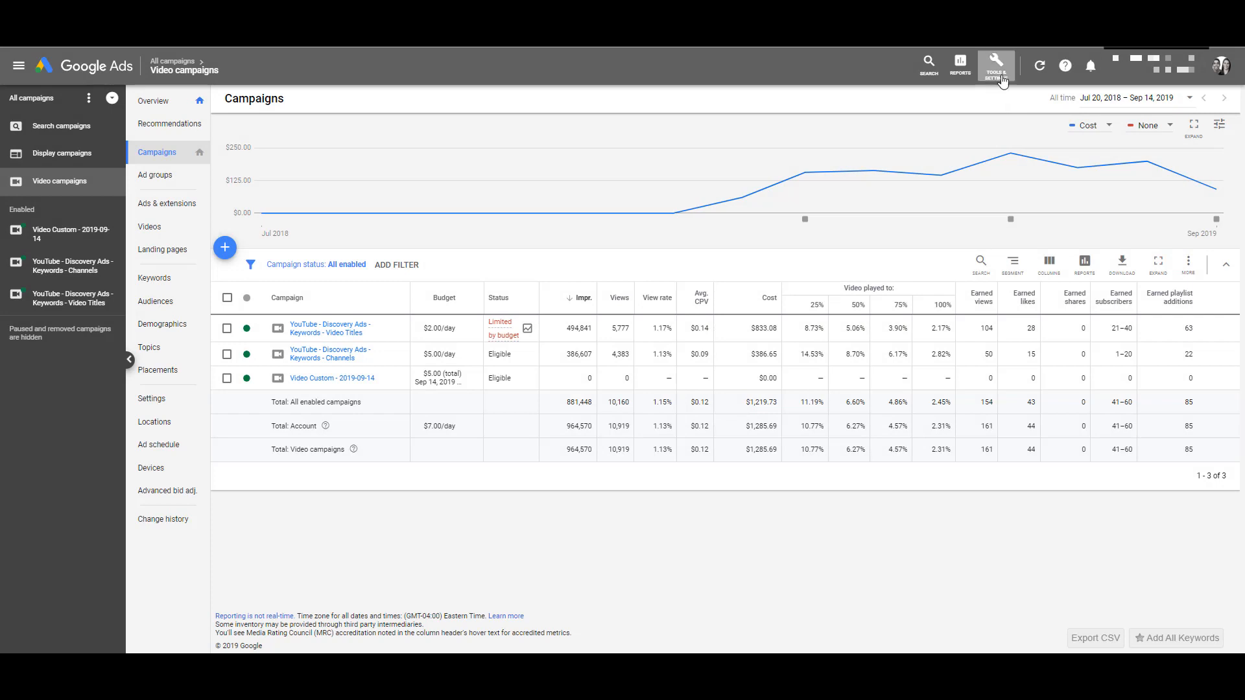
# Show the account tools and settings list from the top bar.
pyautogui.click(995, 64)
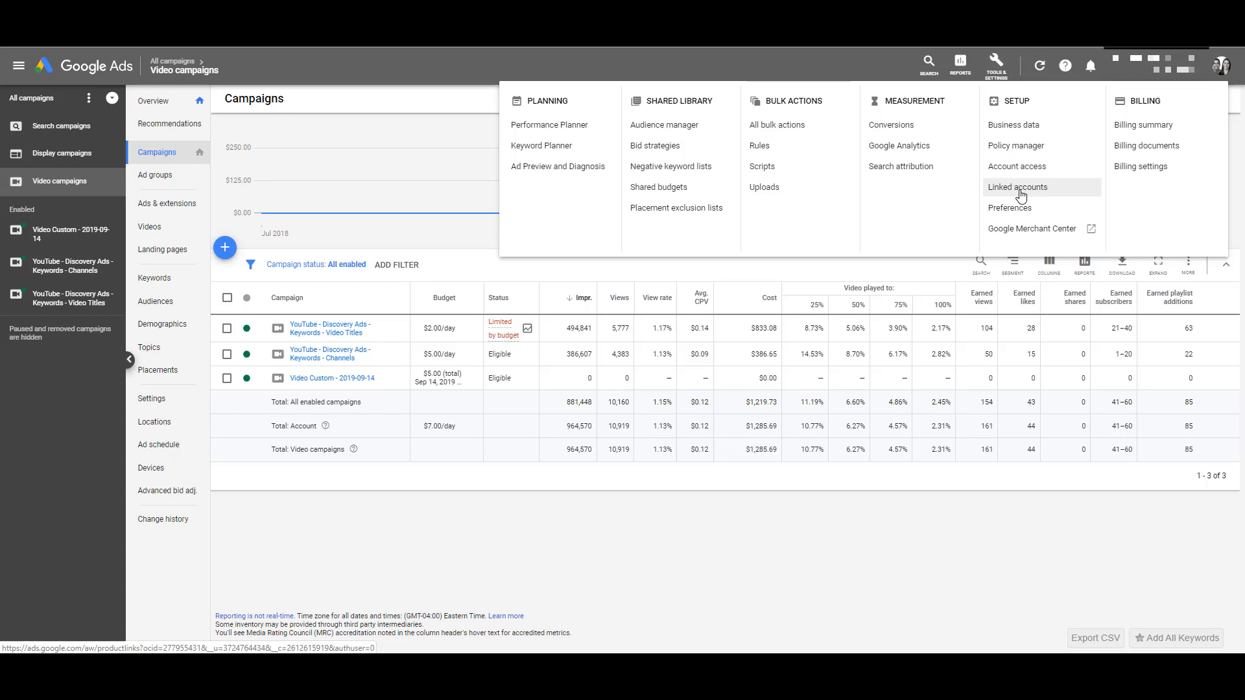
# Reach the Google Analytics linking details via Setup > Linked accounts.
pyautogui.click(1017, 187)
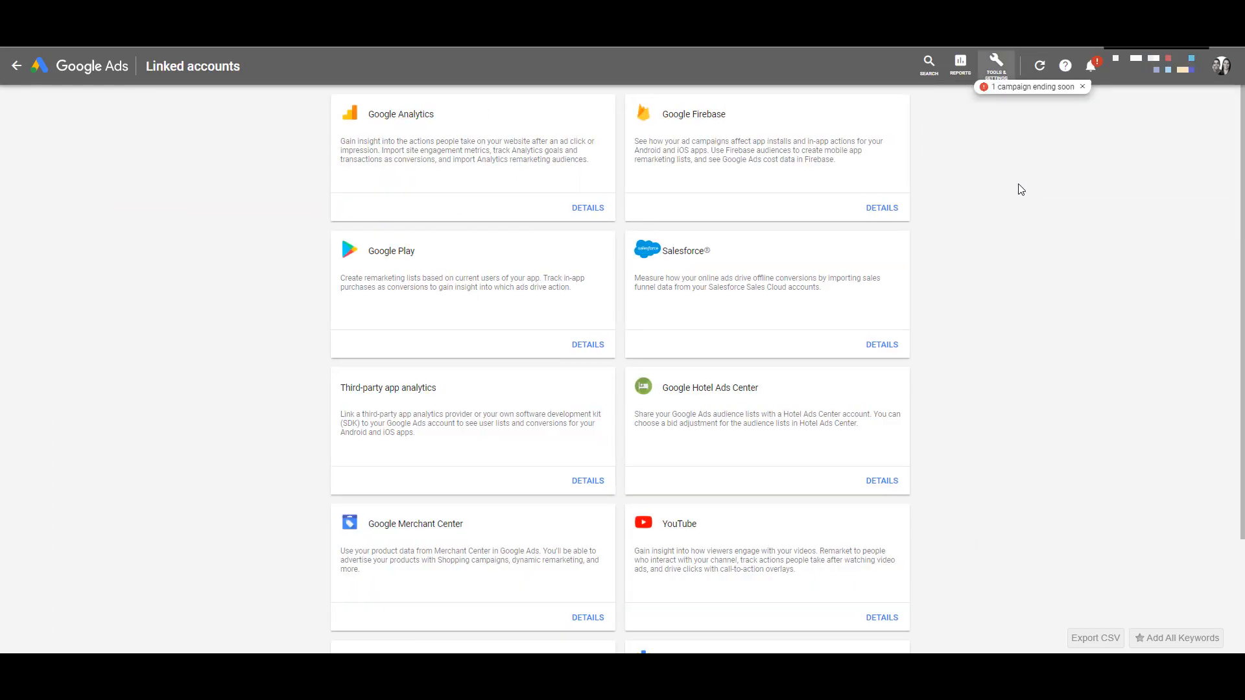
pyautogui.moveTo(433, 171)
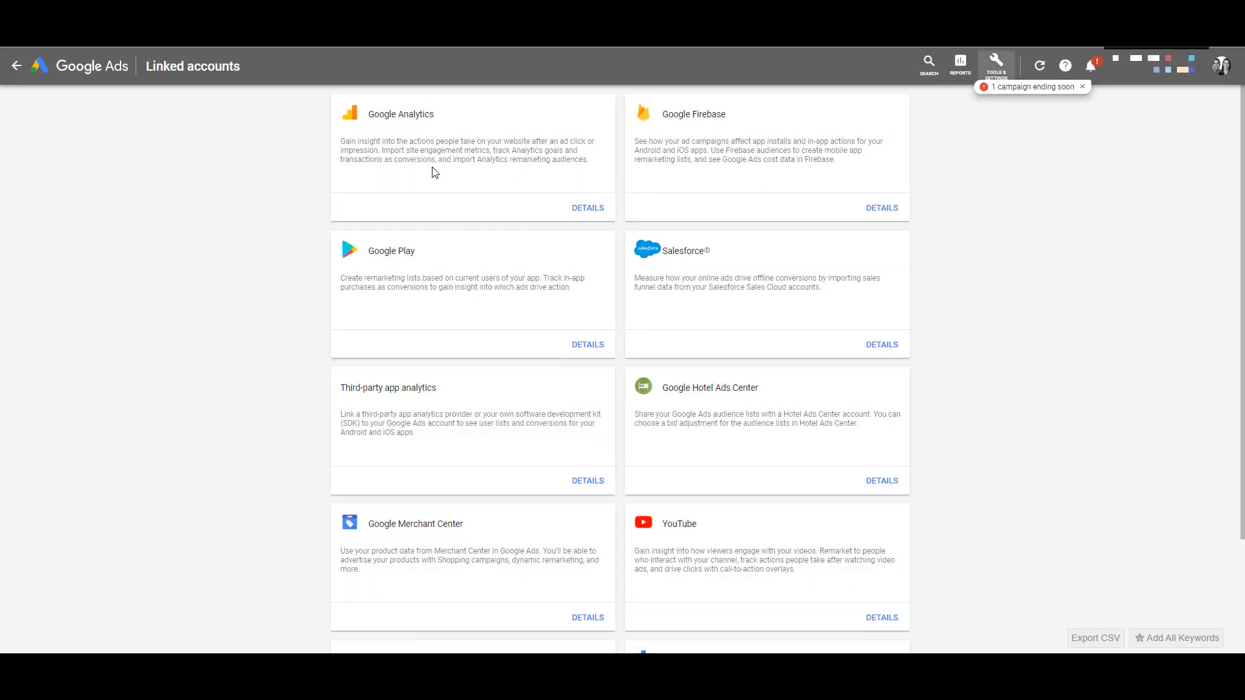
pyautogui.click(587, 207)
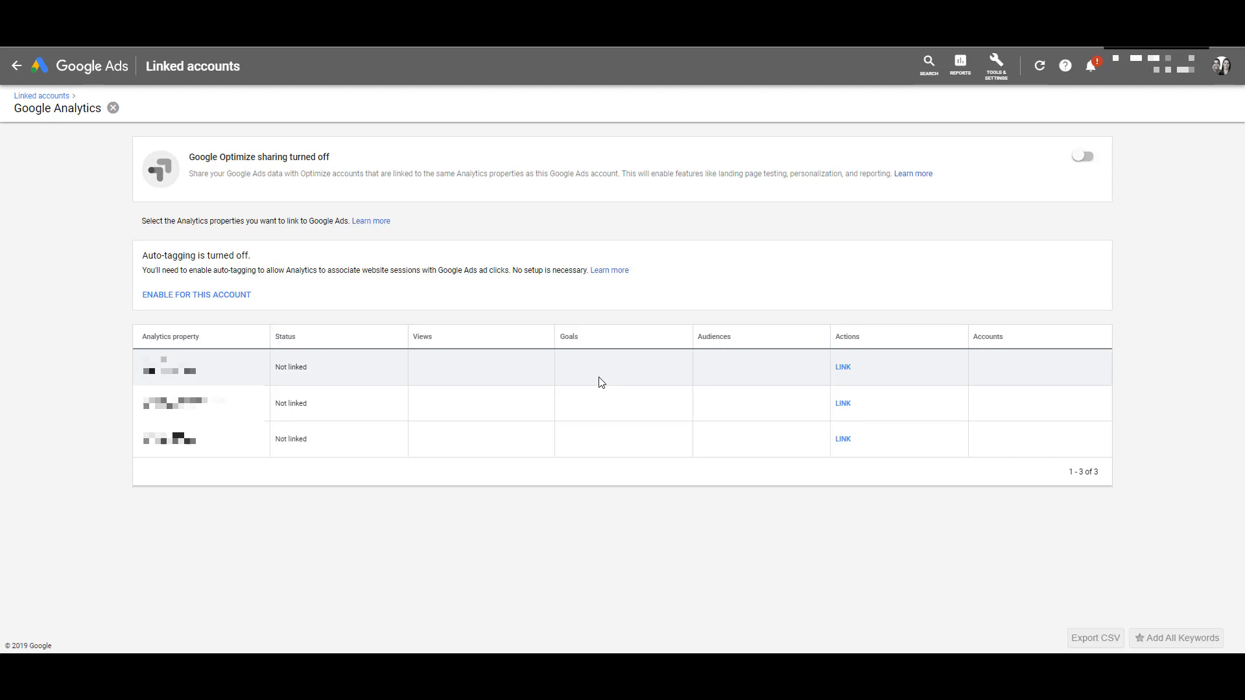
pyautogui.moveTo(843, 442)
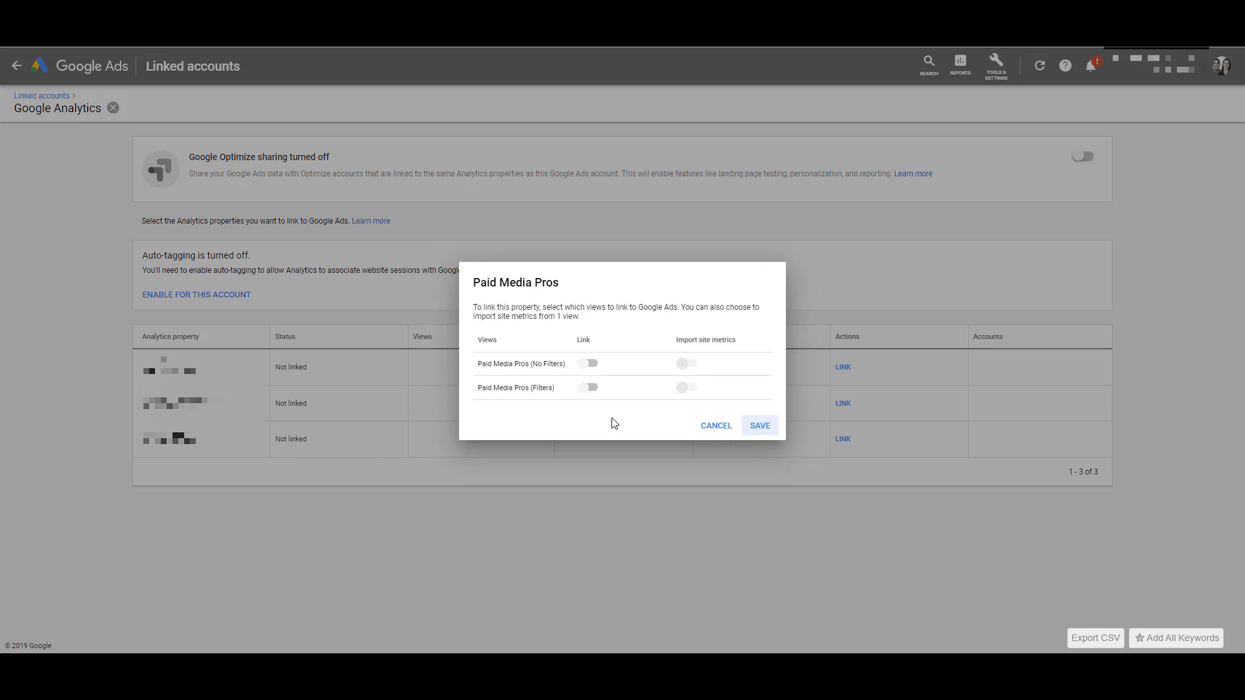
pyautogui.moveTo(612, 409)
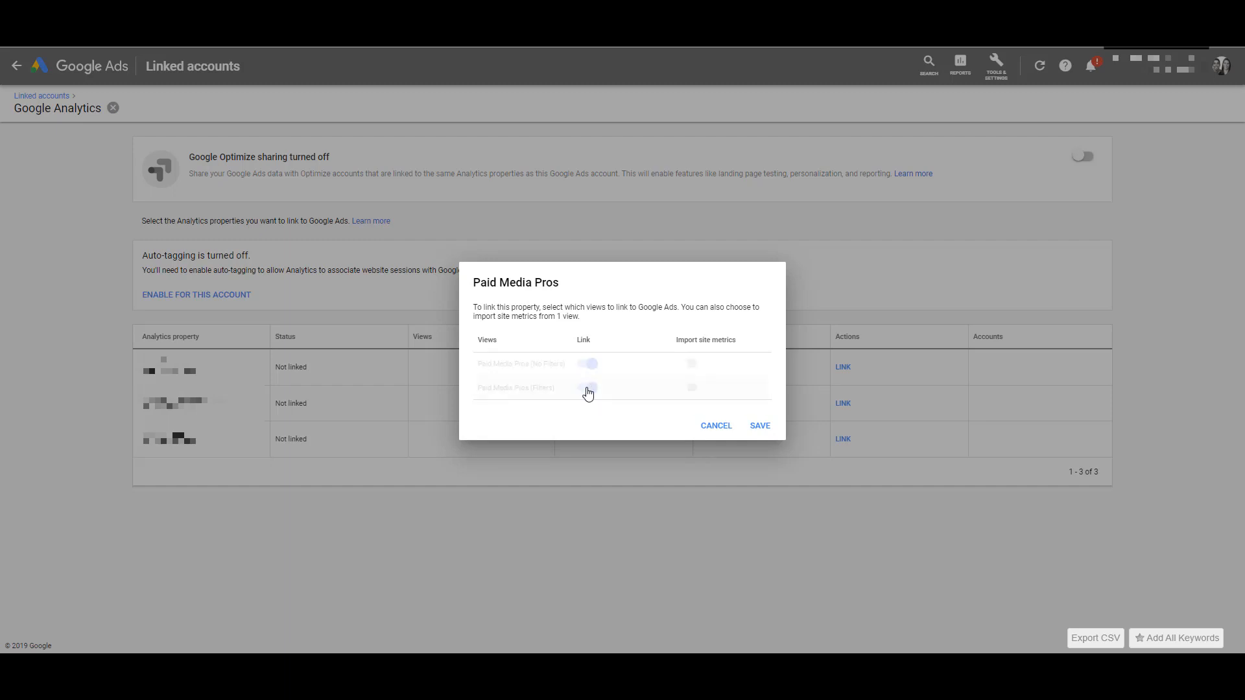
# Save the link of both Paid Media Pros views to this Ads account.
pyautogui.click(760, 426)
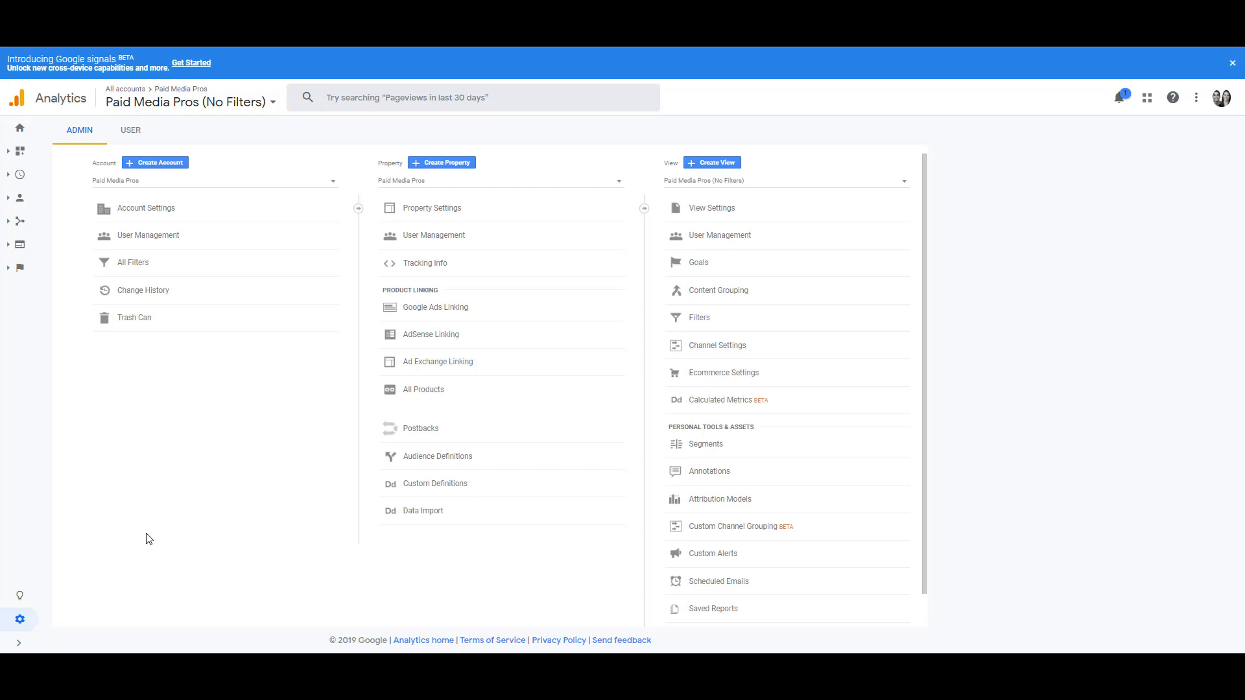
pyautogui.moveTo(20, 618)
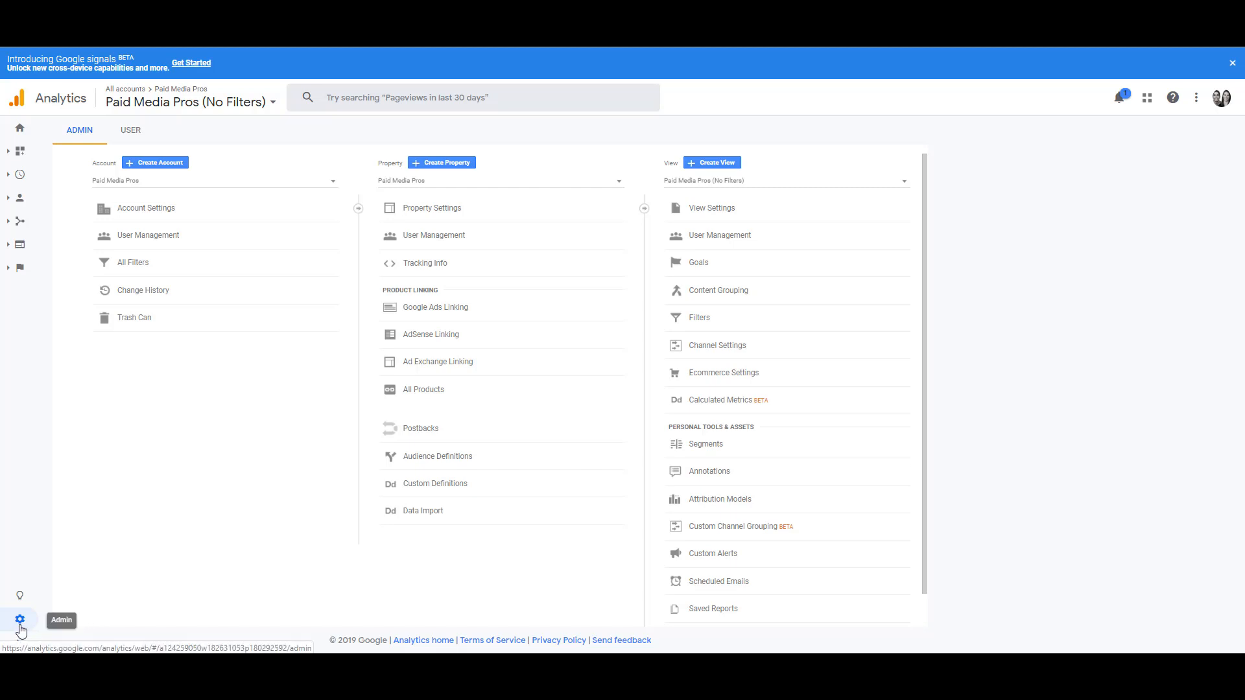
pyautogui.moveTo(28, 624)
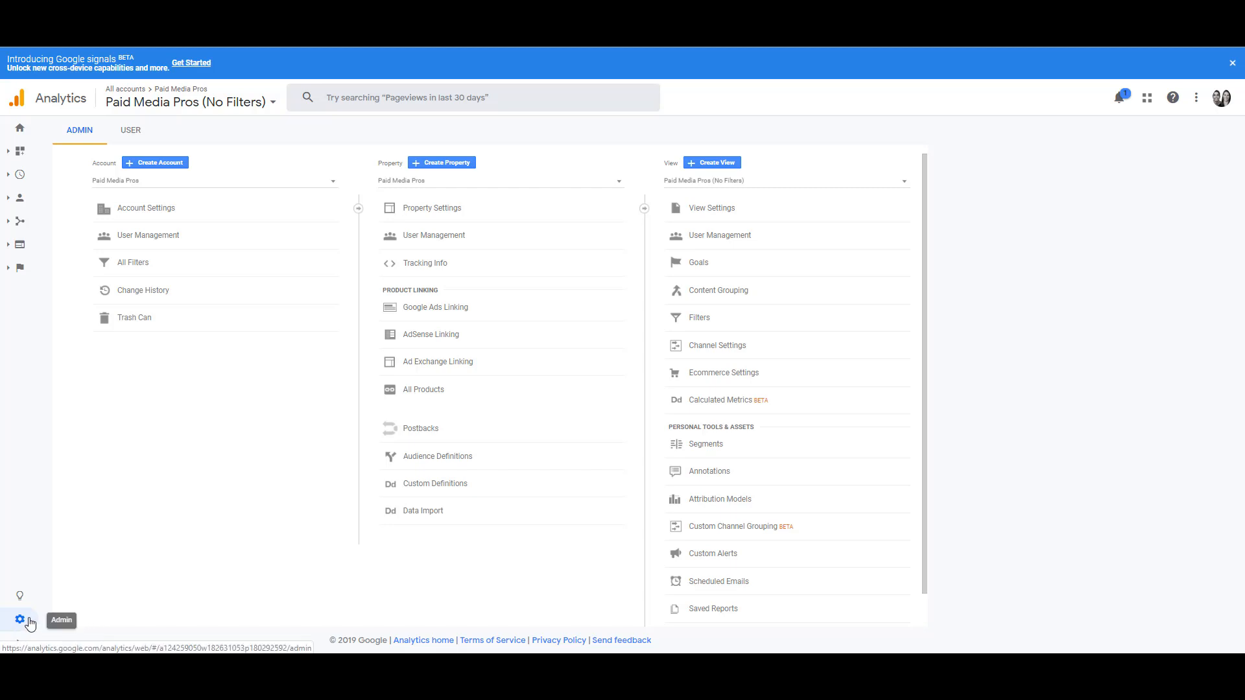
pyautogui.moveTo(219, 467)
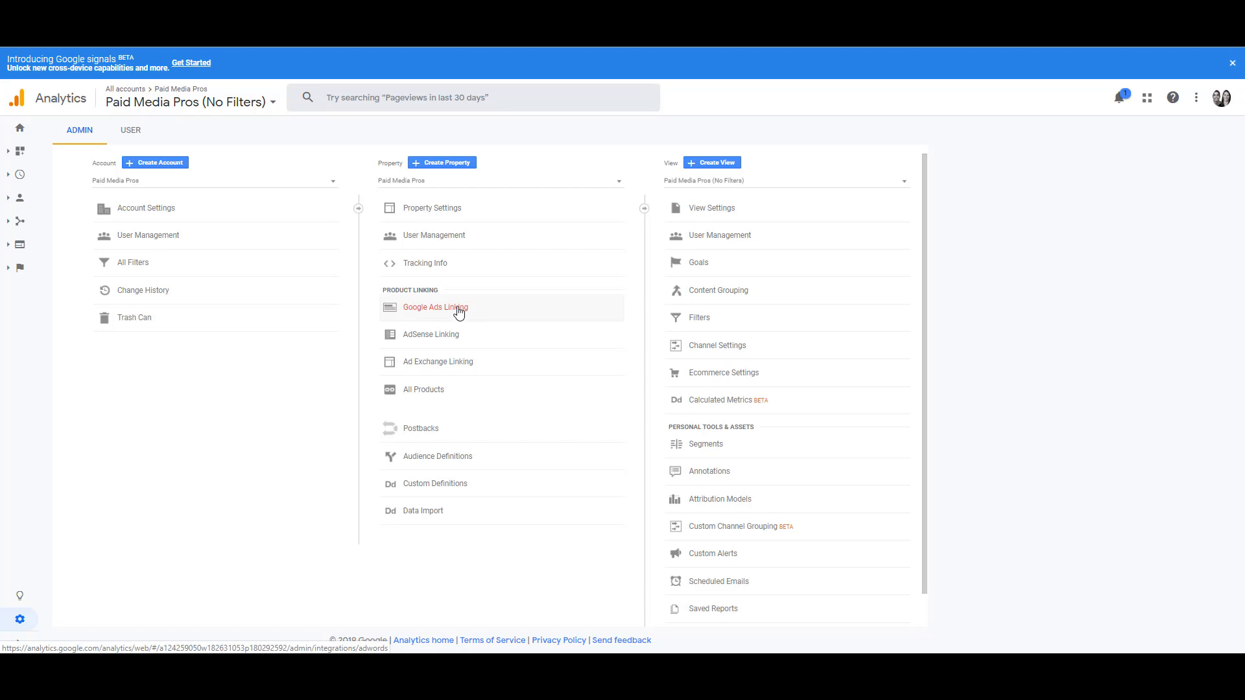
# Create a new Google Ads link group for Paid Media Pros with both views switched ON.
pyautogui.click(436, 307)
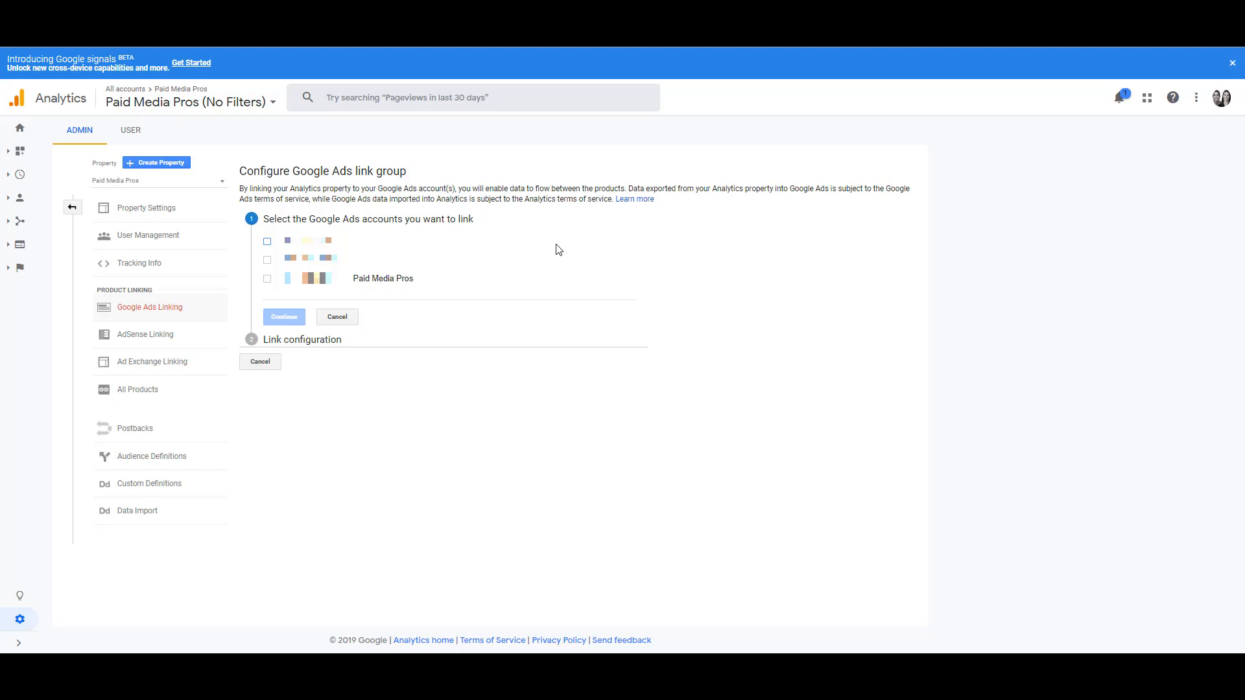
pyautogui.click(267, 279)
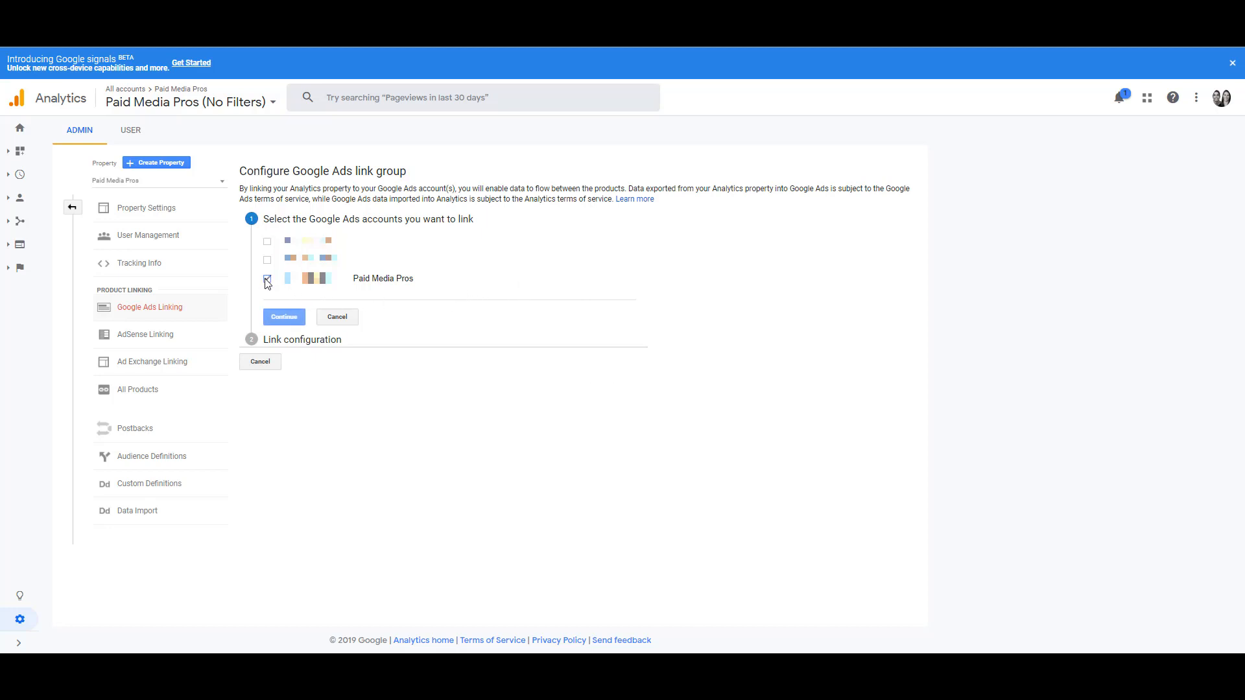
pyautogui.click(284, 317)
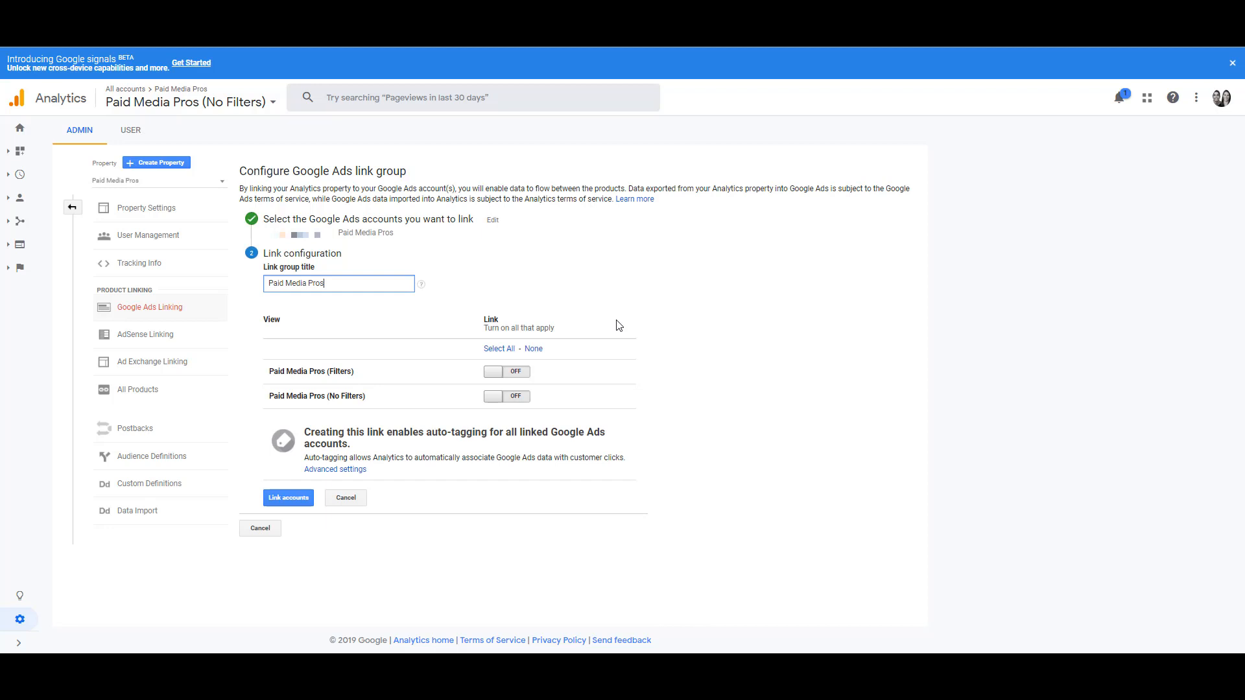
pyautogui.moveTo(594, 382)
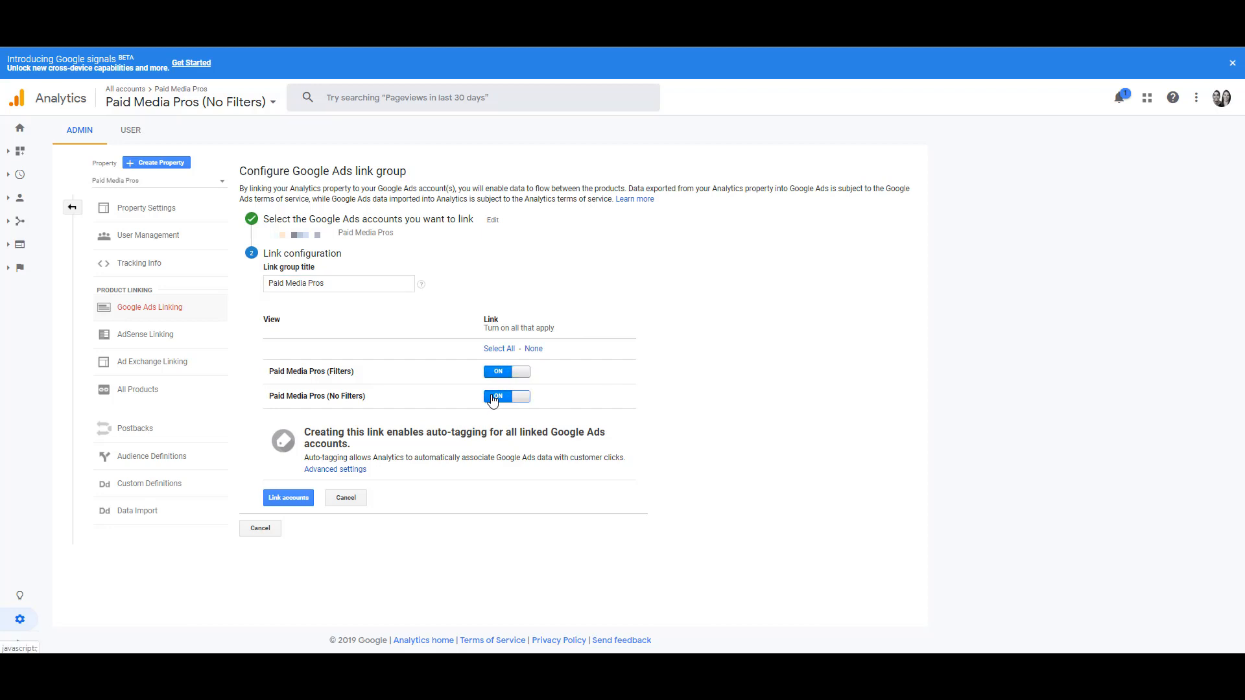
pyautogui.click(288, 498)
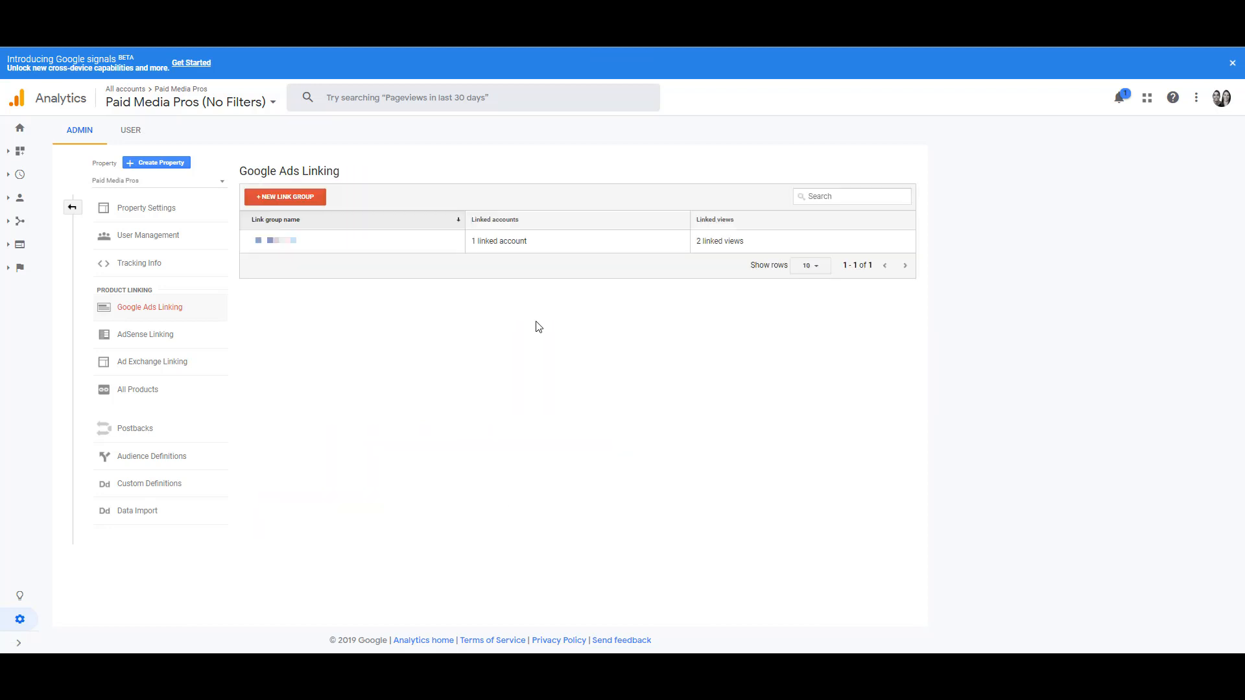
pyautogui.moveTo(262, 267)
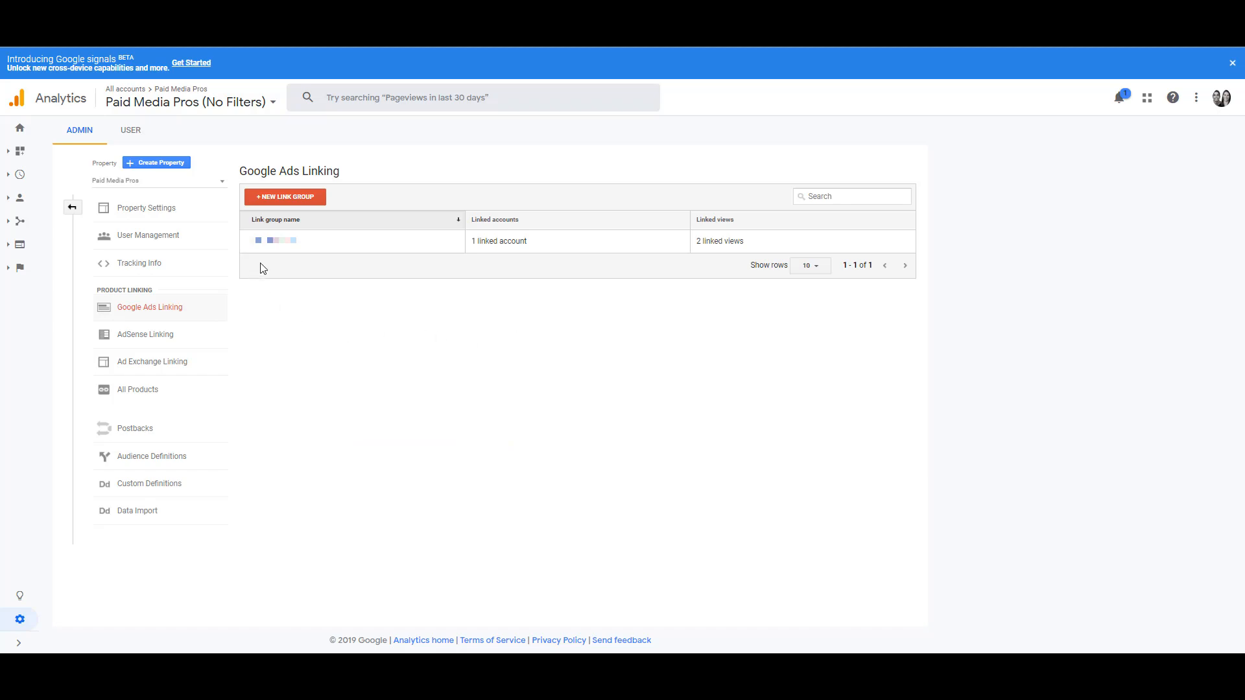
pyautogui.moveTo(661, 347)
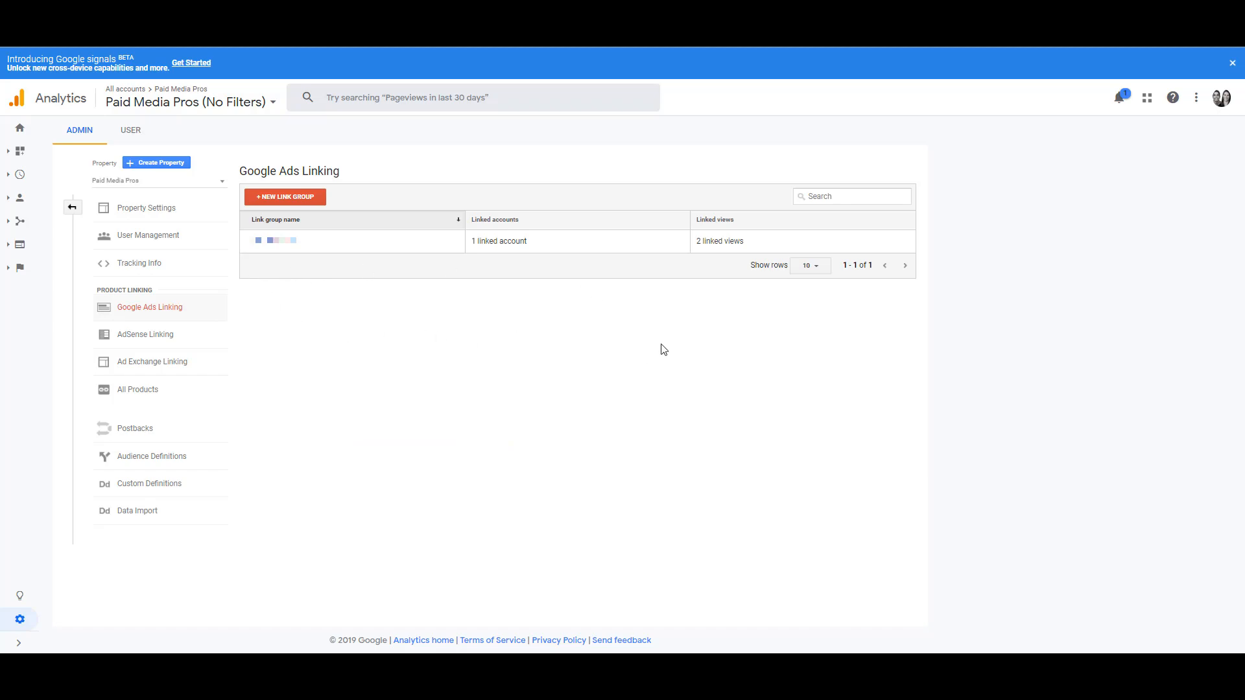